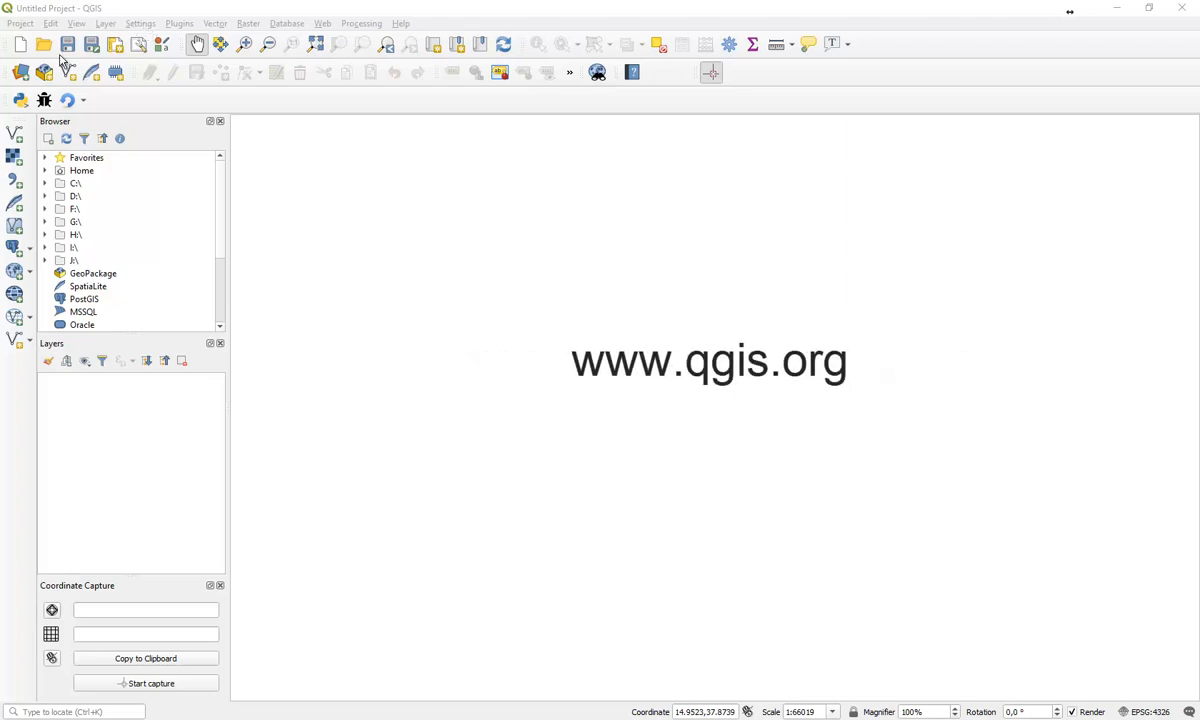
{"action": "mouse_move", "coordinate": [620, 150]}
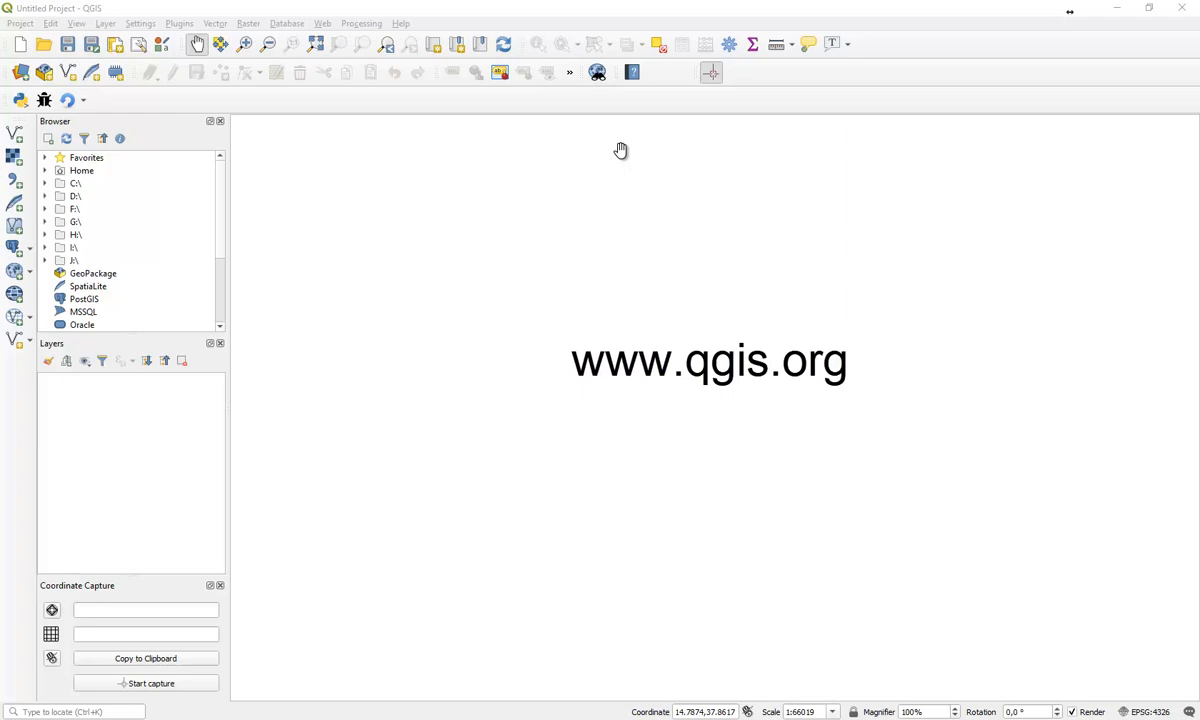
{"action": "mouse_move", "coordinate": [184, 28]}
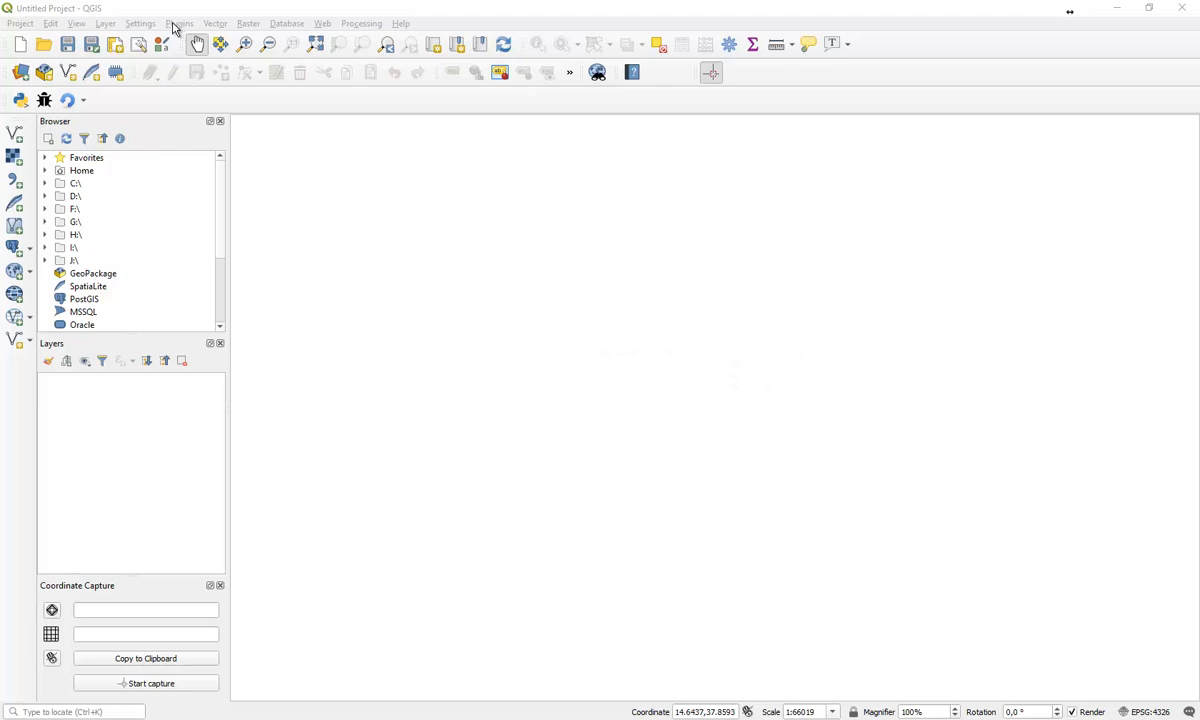
Open Plugins > Manage and Install Plugins at the Install from ZIP page.
{"action": "left_click", "coordinate": [180, 23]}
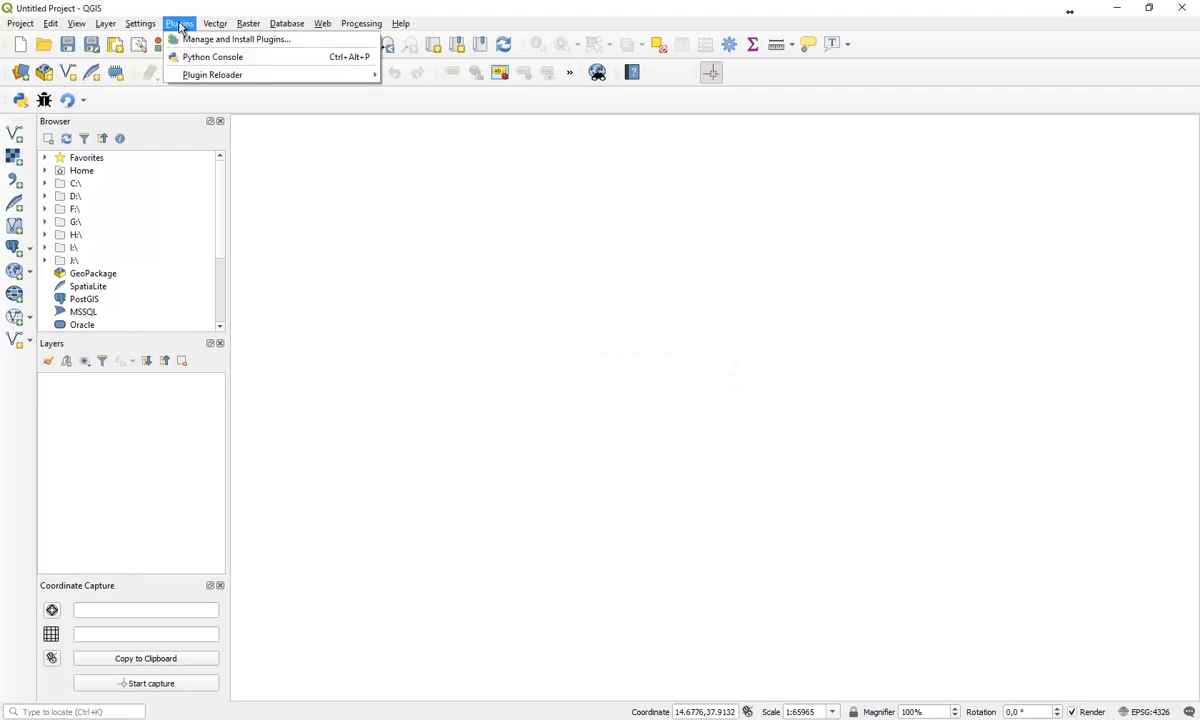
{"action": "mouse_move", "coordinate": [237, 39]}
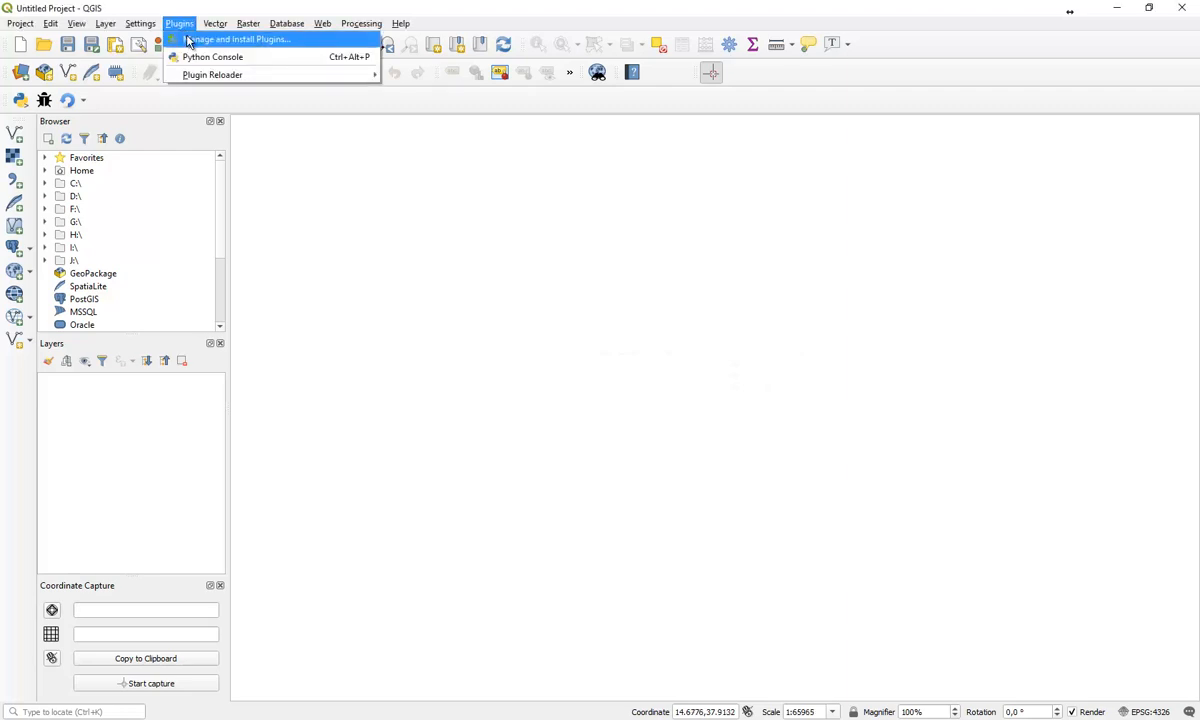
{"action": "left_click", "coordinate": [237, 39]}
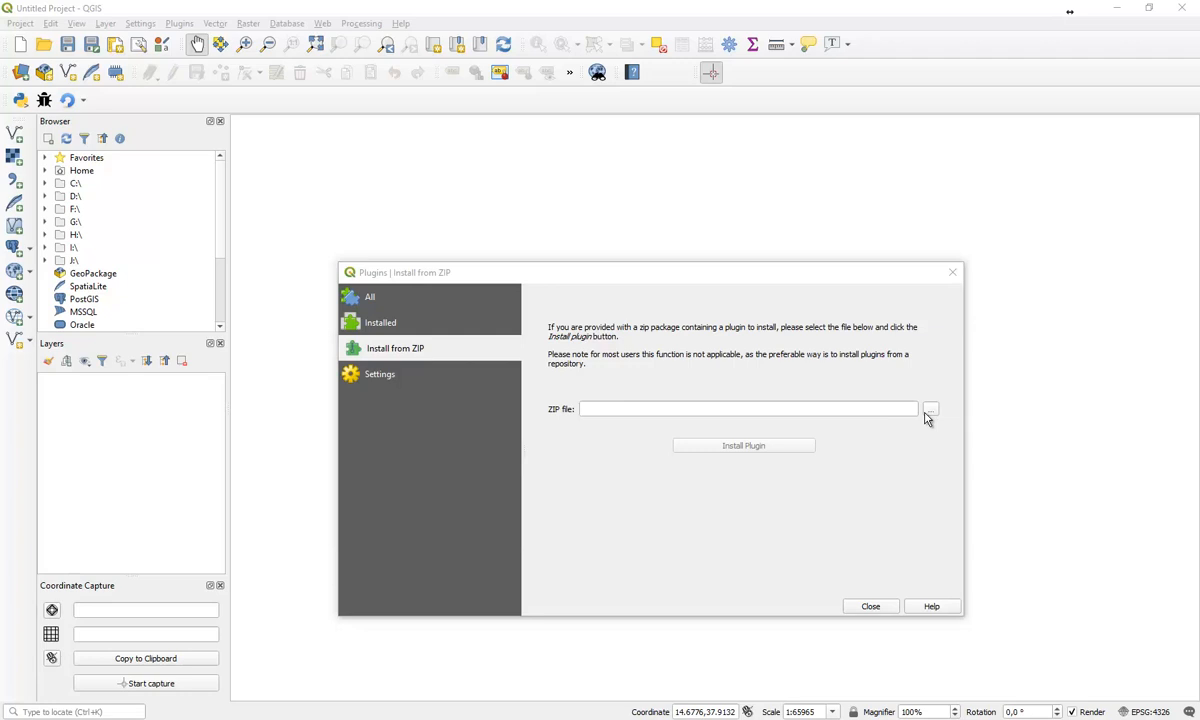
Choose Qlavha_v3.zip from the Desktop as the plugin ZIP file.
{"action": "left_click", "coordinate": [929, 408]}
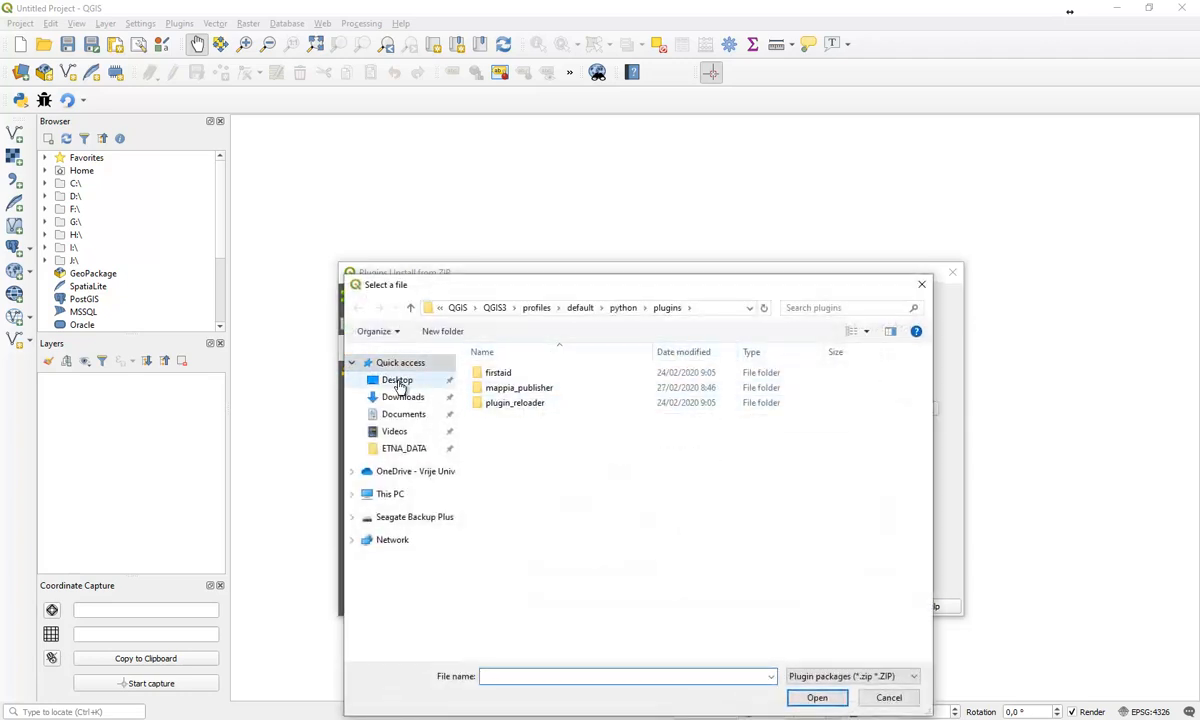
{"action": "left_click", "coordinate": [397, 379]}
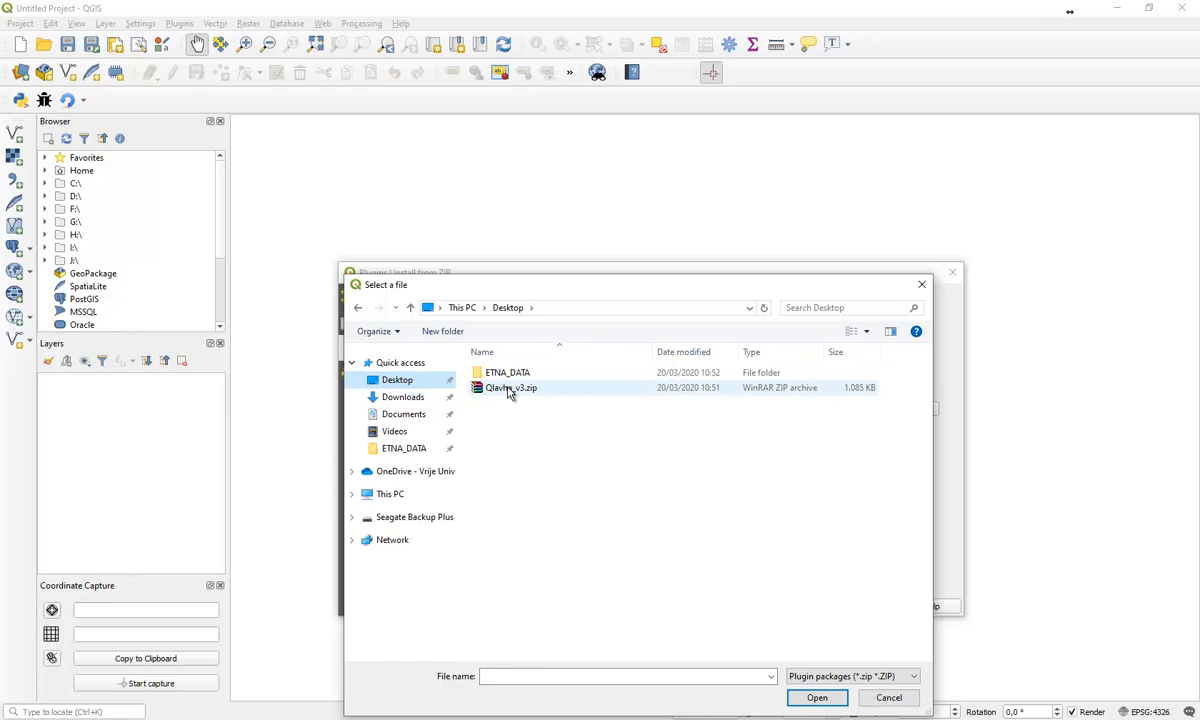
{"action": "mouse_move", "coordinate": [510, 388]}
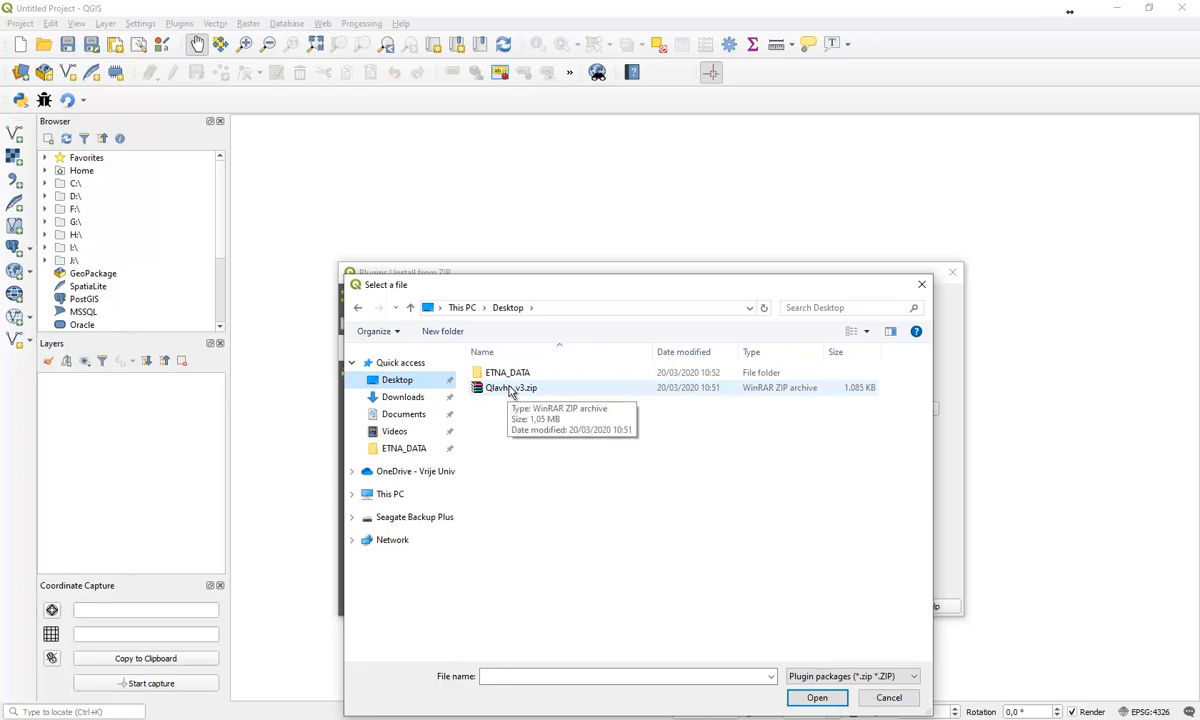
{"action": "left_click", "coordinate": [511, 388]}
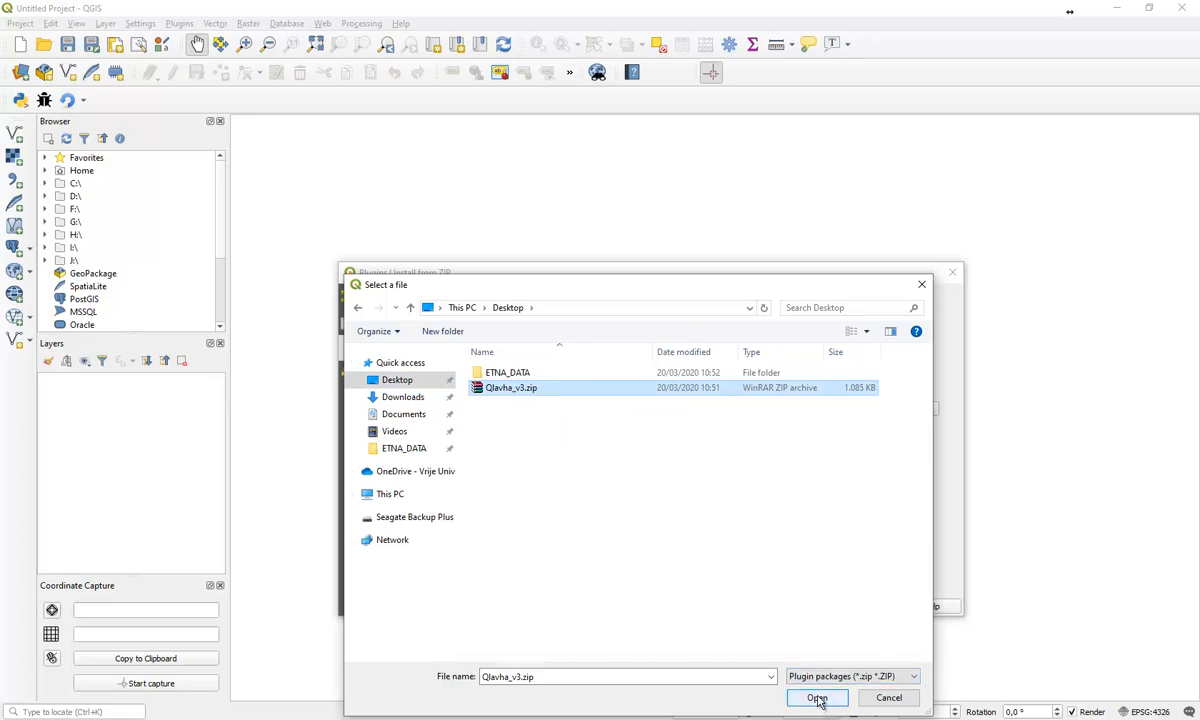
{"action": "left_click", "coordinate": [817, 697]}
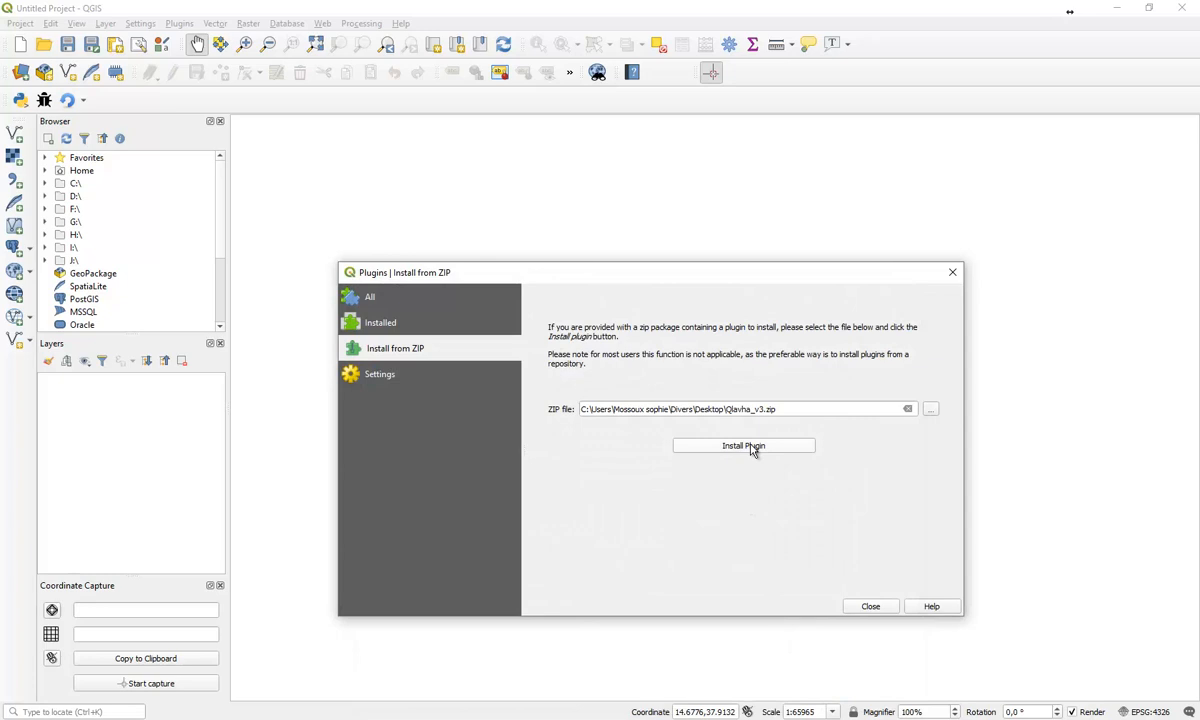
Install the Q-LavHA plugin, accepting the untrusted-source warning and dismissing the confirmation.
{"action": "left_click", "coordinate": [743, 445]}
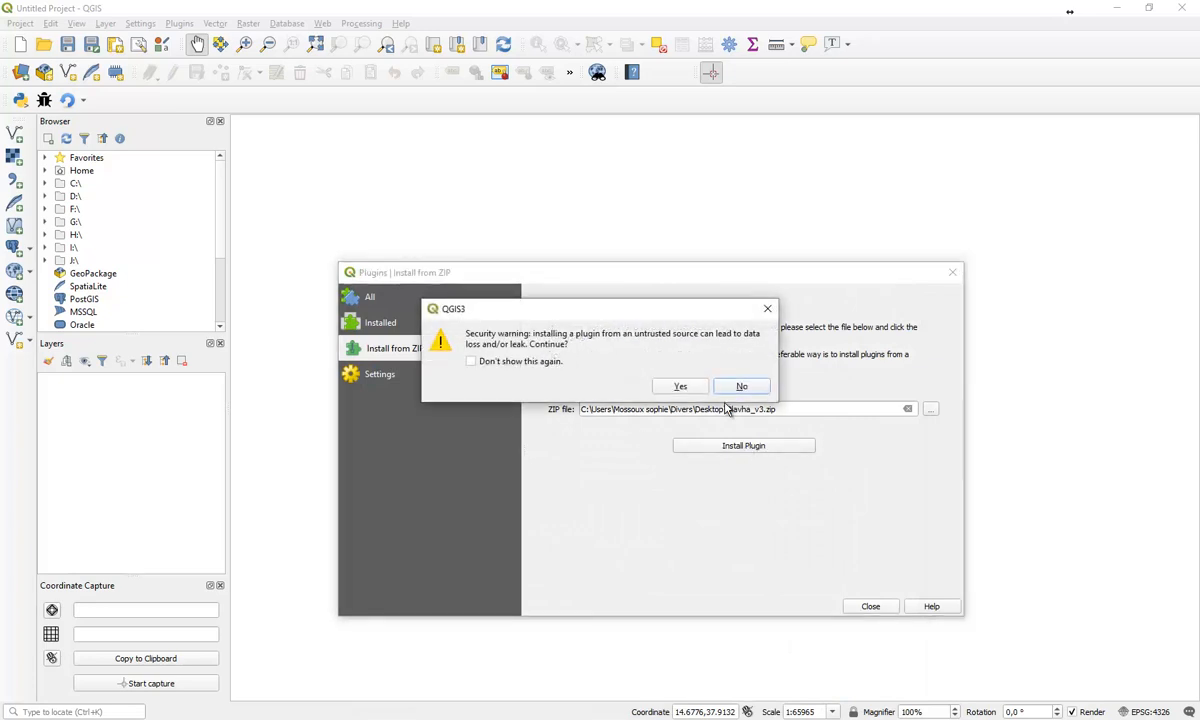
{"action": "left_click", "coordinate": [741, 386]}
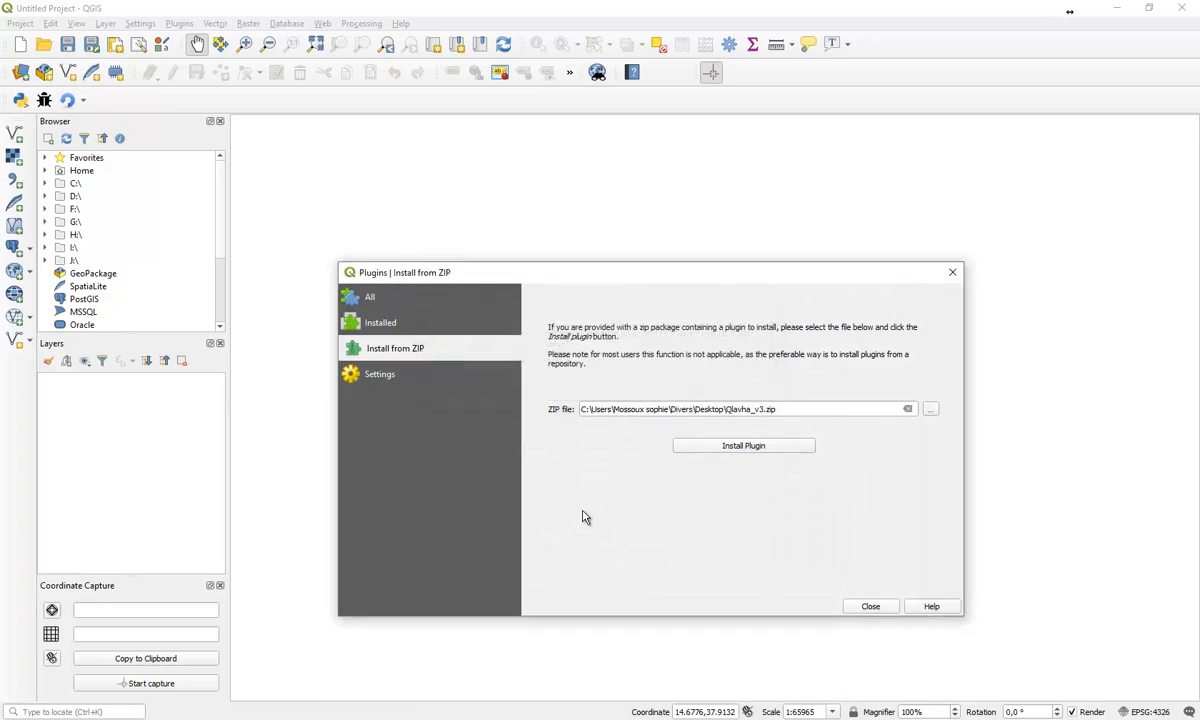
{"action": "left_click", "coordinate": [743, 445]}
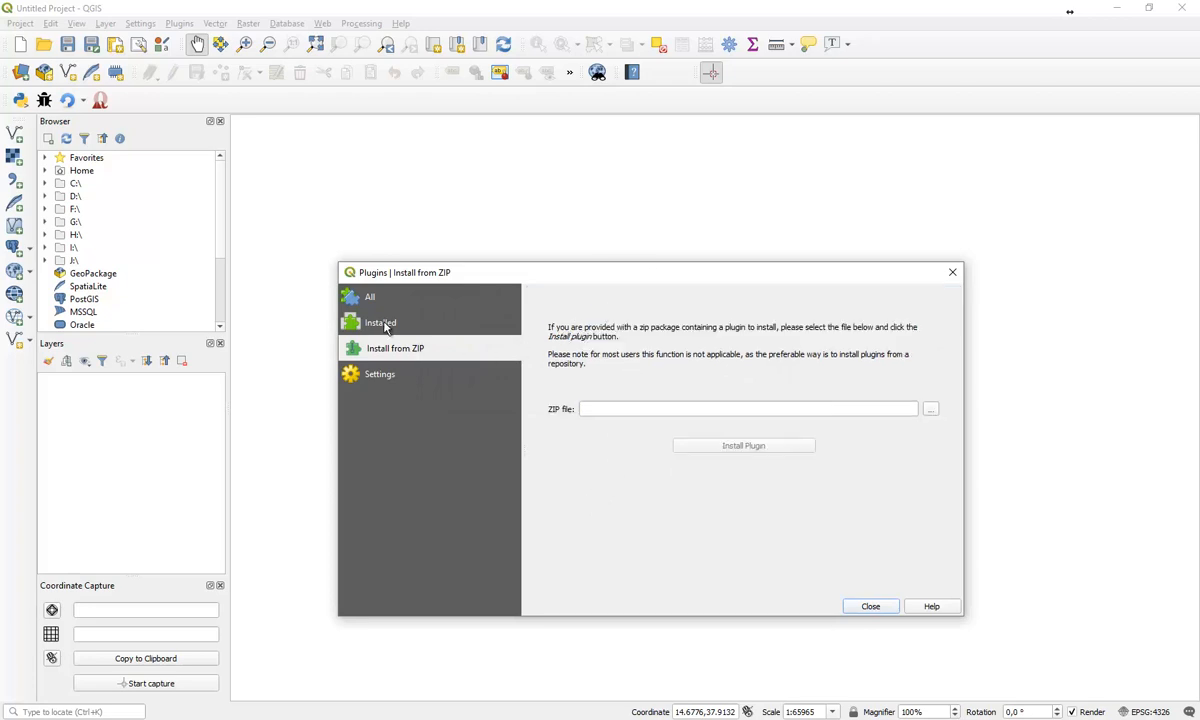
Show the Installed plugins list to confirm Q-LavHA is enabled.
{"action": "left_click", "coordinate": [381, 322]}
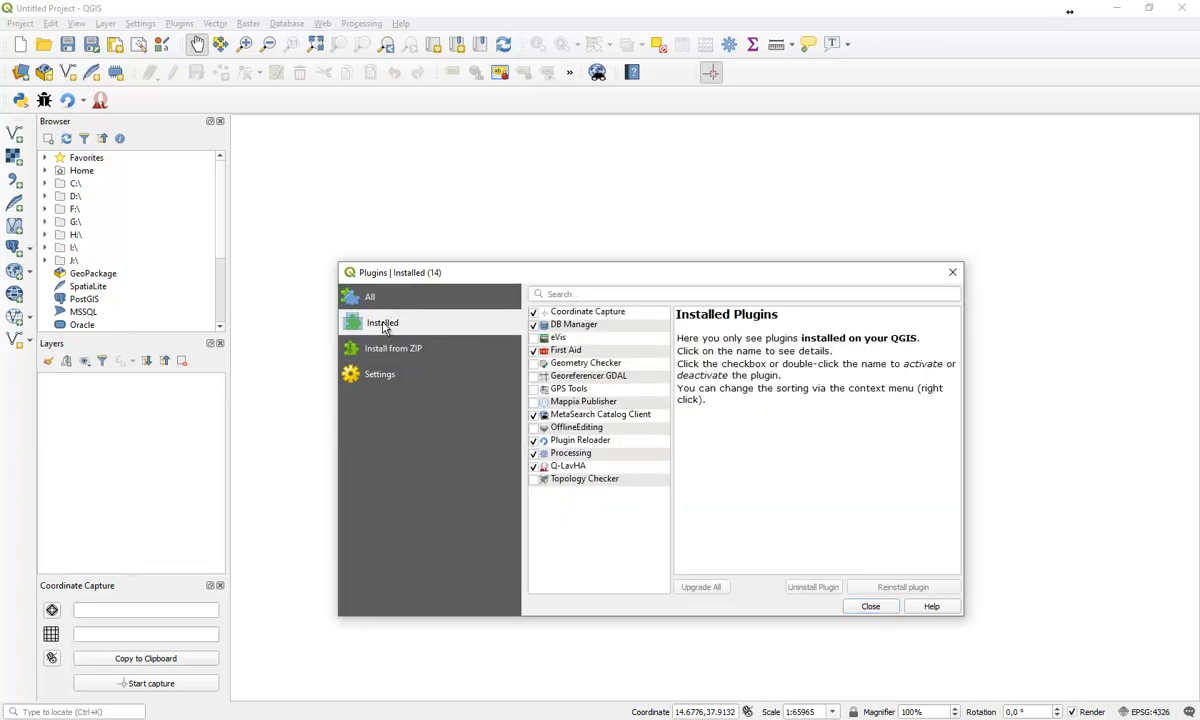
{"action": "mouse_move", "coordinate": [598, 476]}
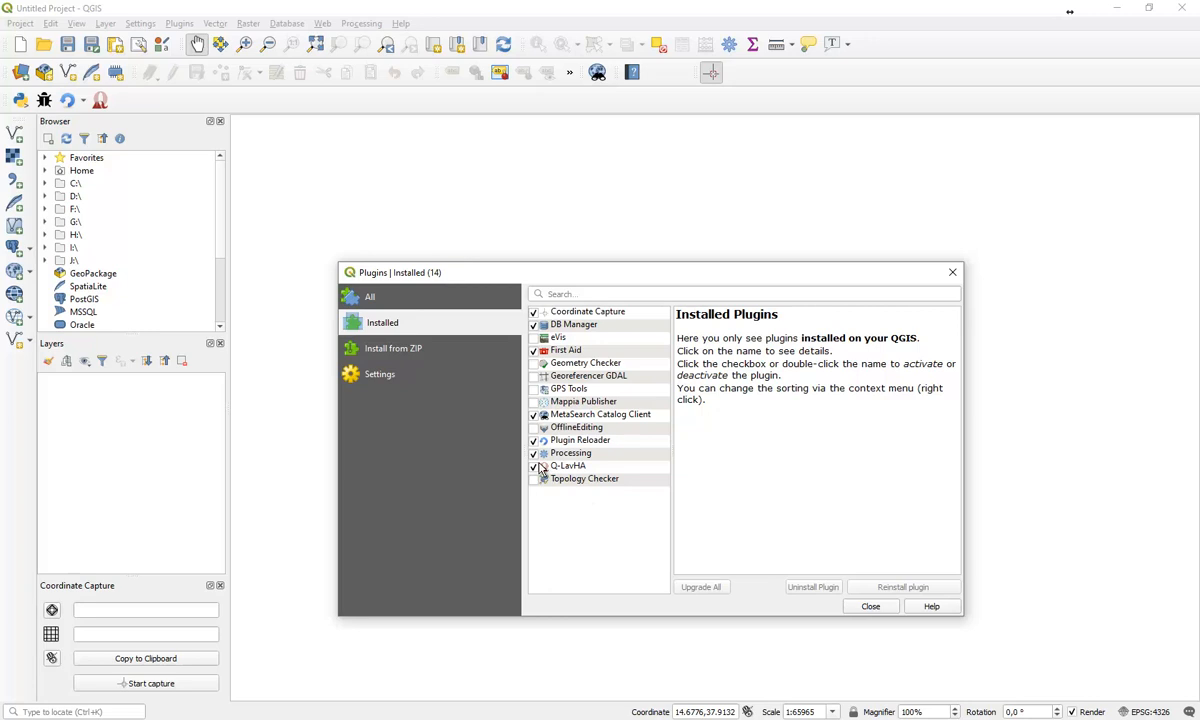
{"action": "mouse_move", "coordinate": [550, 478]}
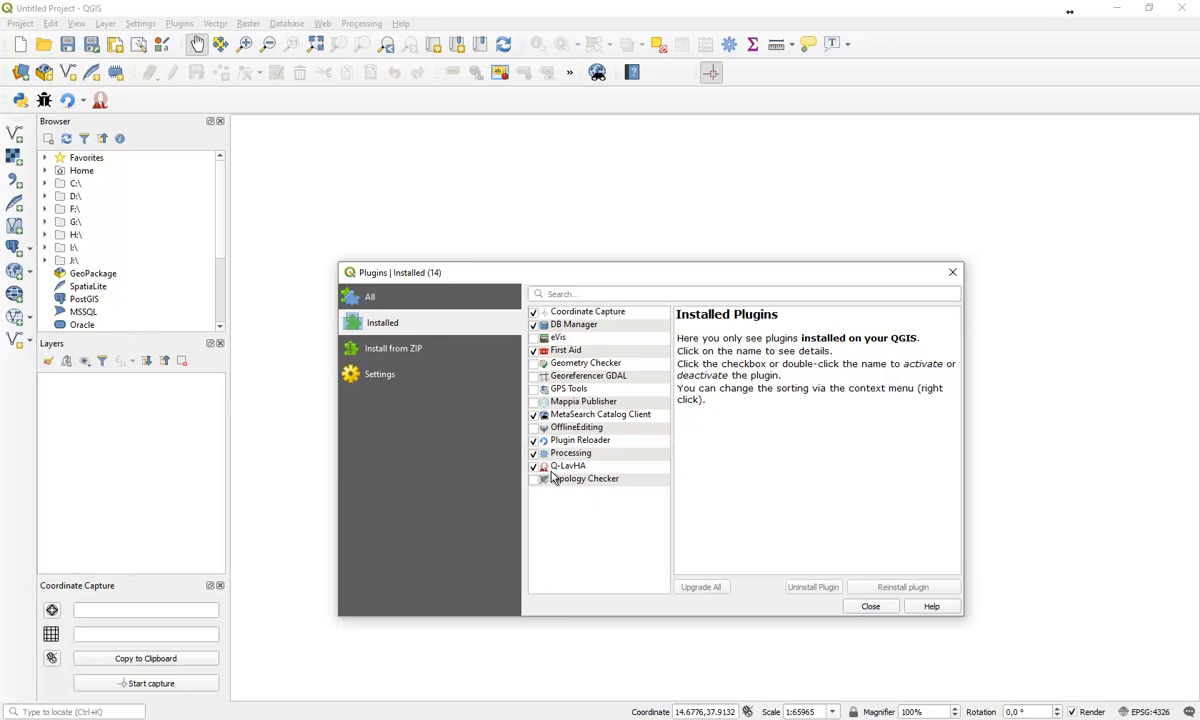
{"action": "mouse_move", "coordinate": [951, 272]}
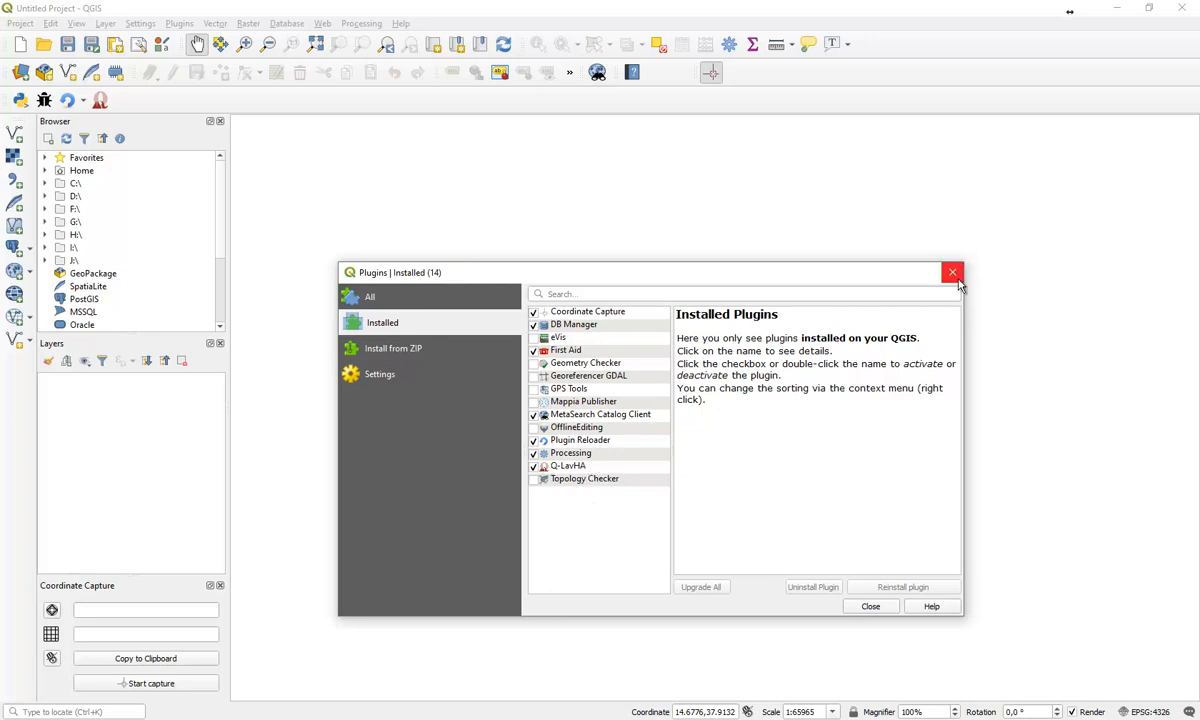
Close the plugin manager and launch Q-LavHA from the Plugins menu.
{"action": "left_click", "coordinate": [952, 272]}
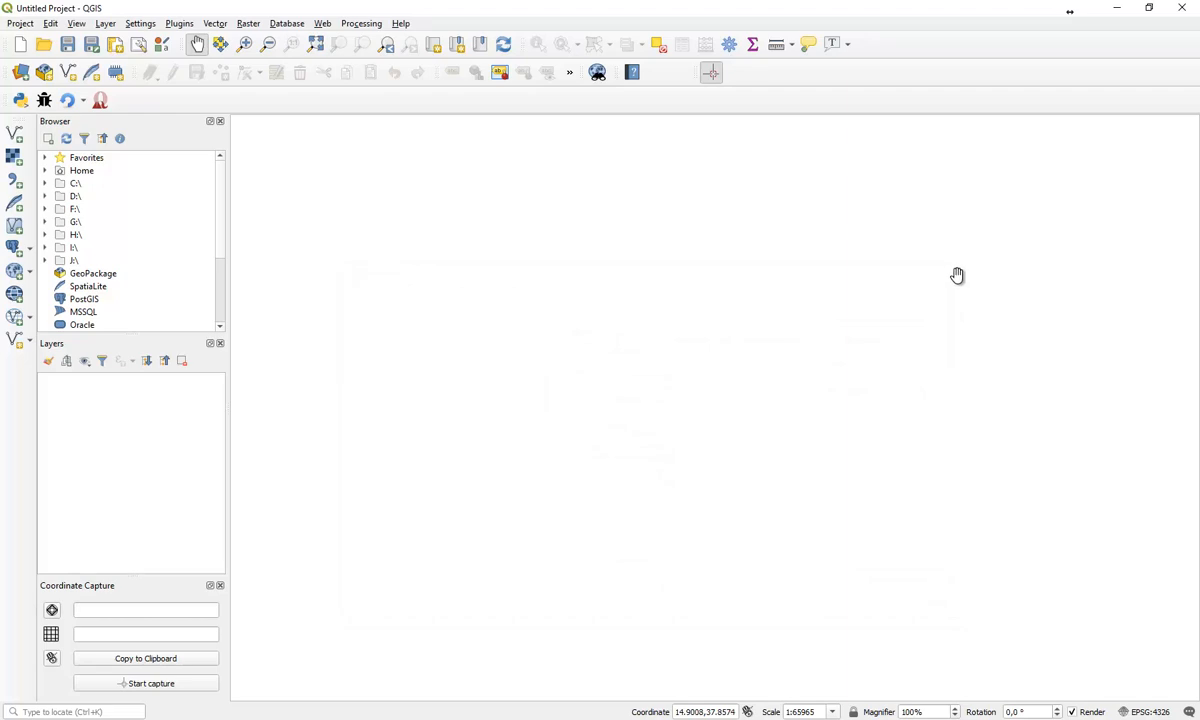
{"action": "mouse_move", "coordinate": [908, 183]}
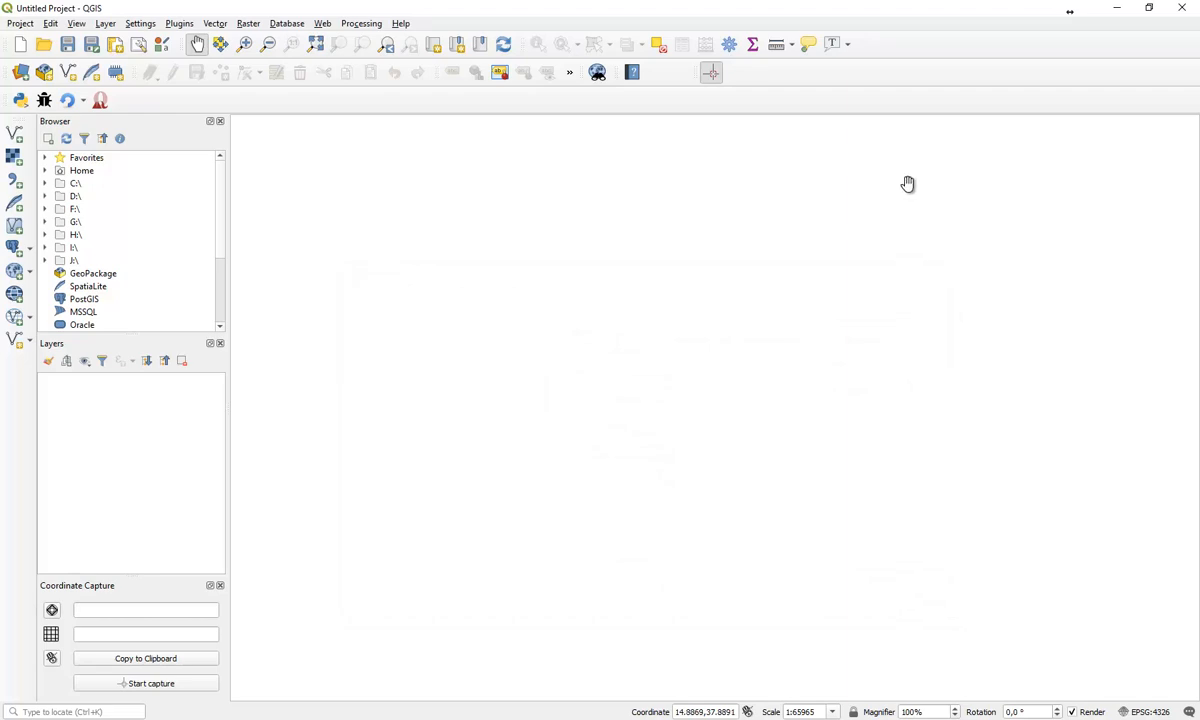
{"action": "left_click", "coordinate": [179, 23]}
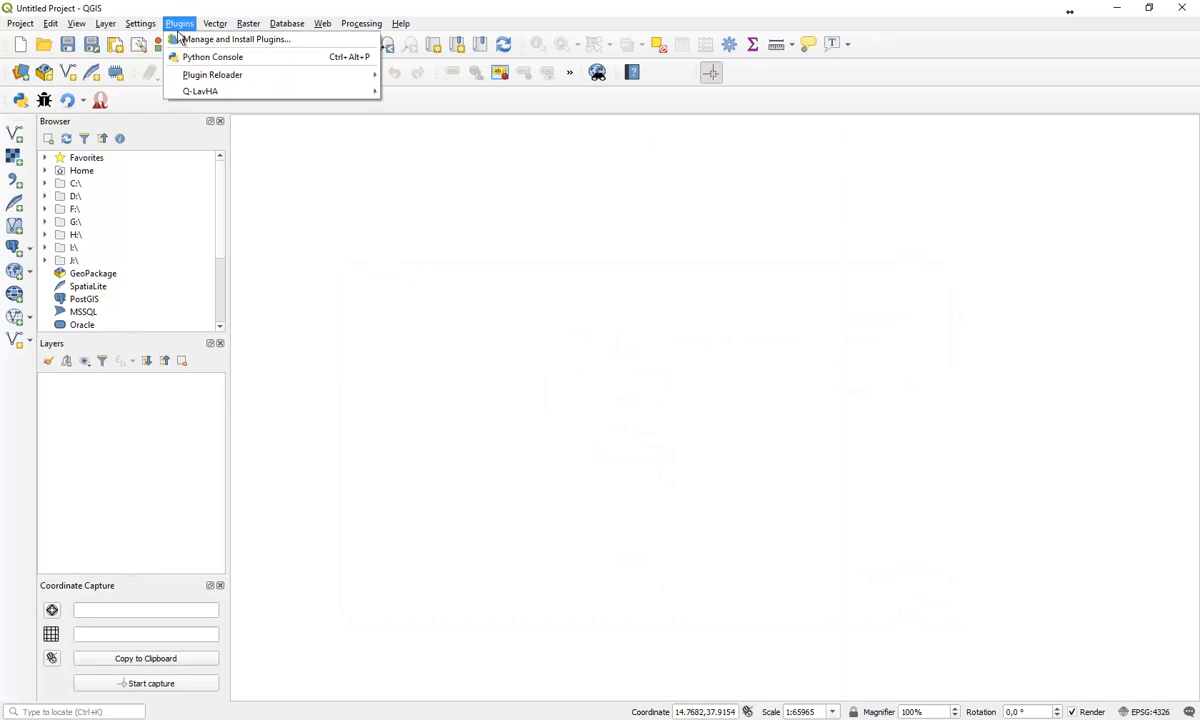
{"action": "left_click", "coordinate": [202, 91]}
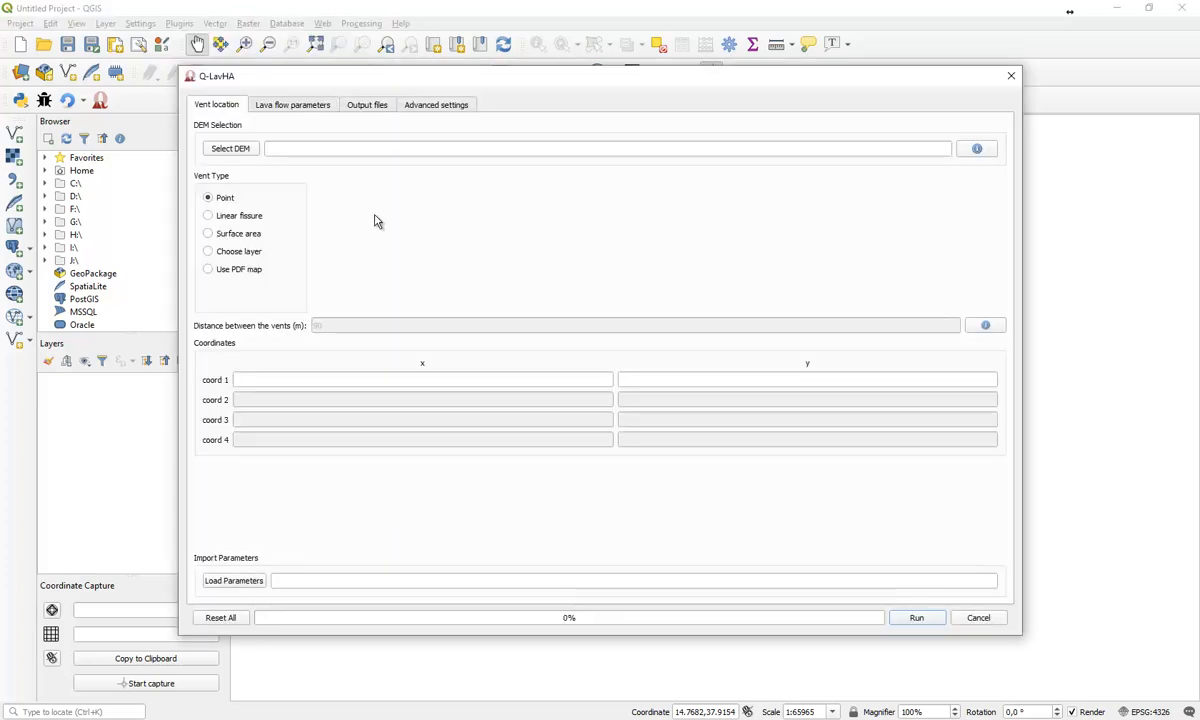
{"action": "mouse_move", "coordinate": [1011, 76]}
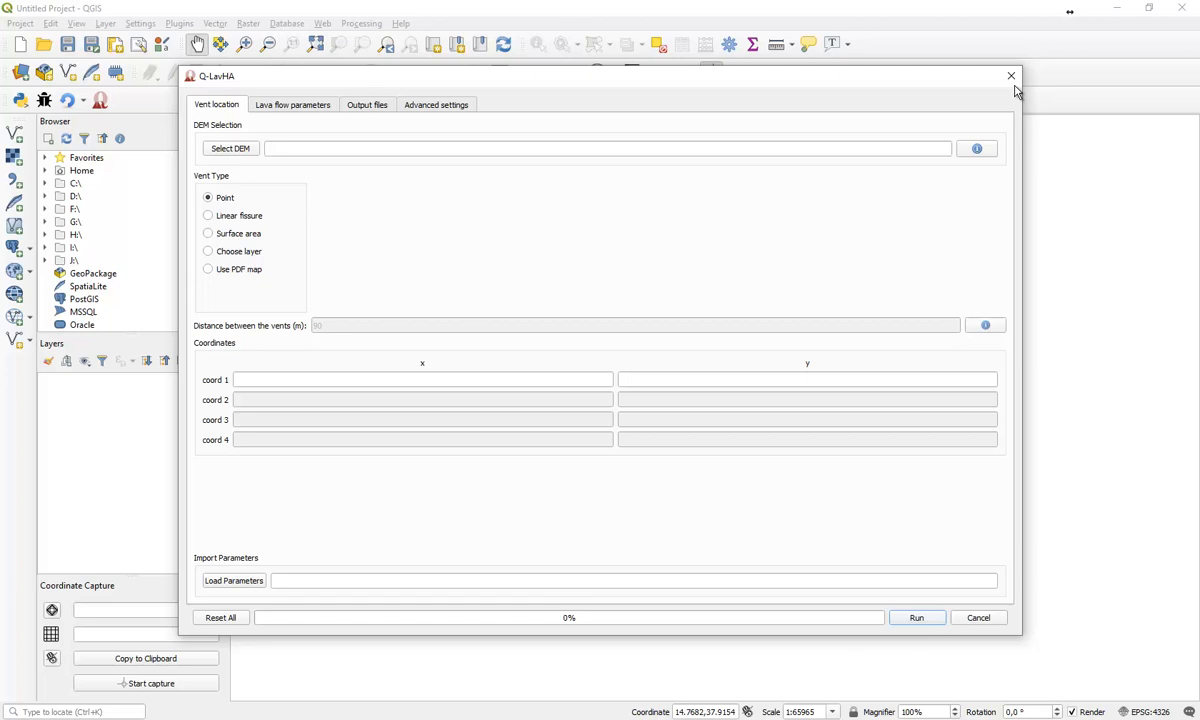
{"action": "left_click", "coordinate": [1010, 76]}
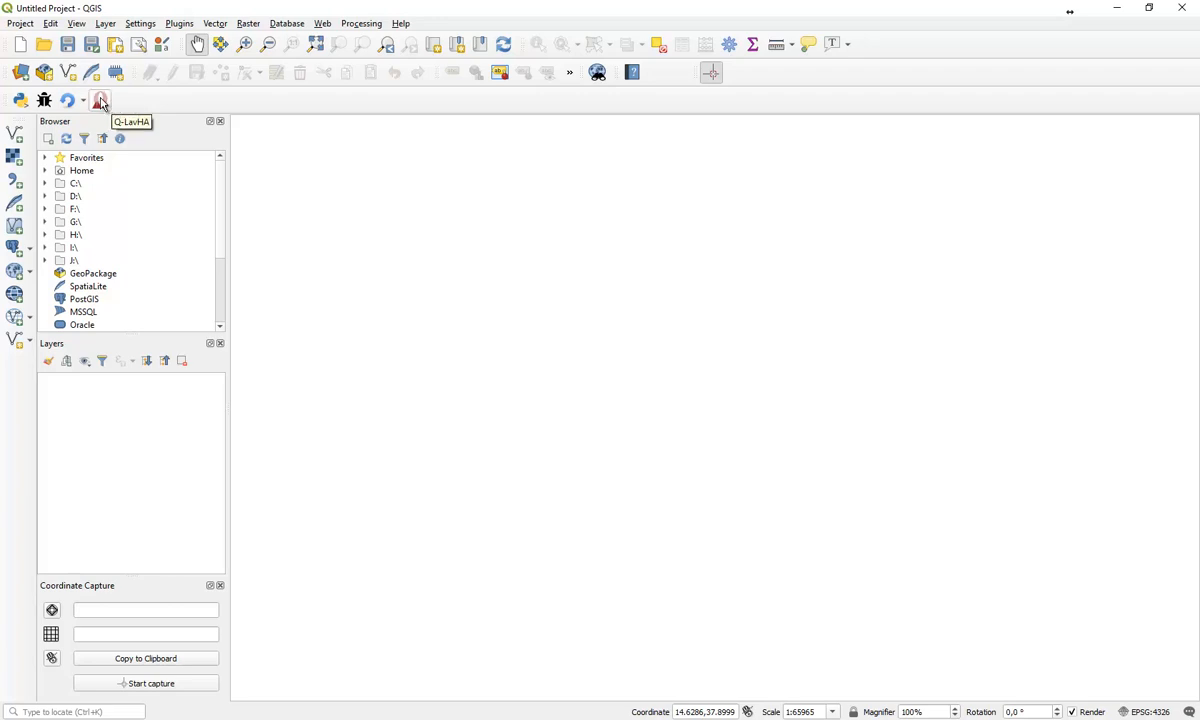
{"action": "left_click", "coordinate": [100, 99]}
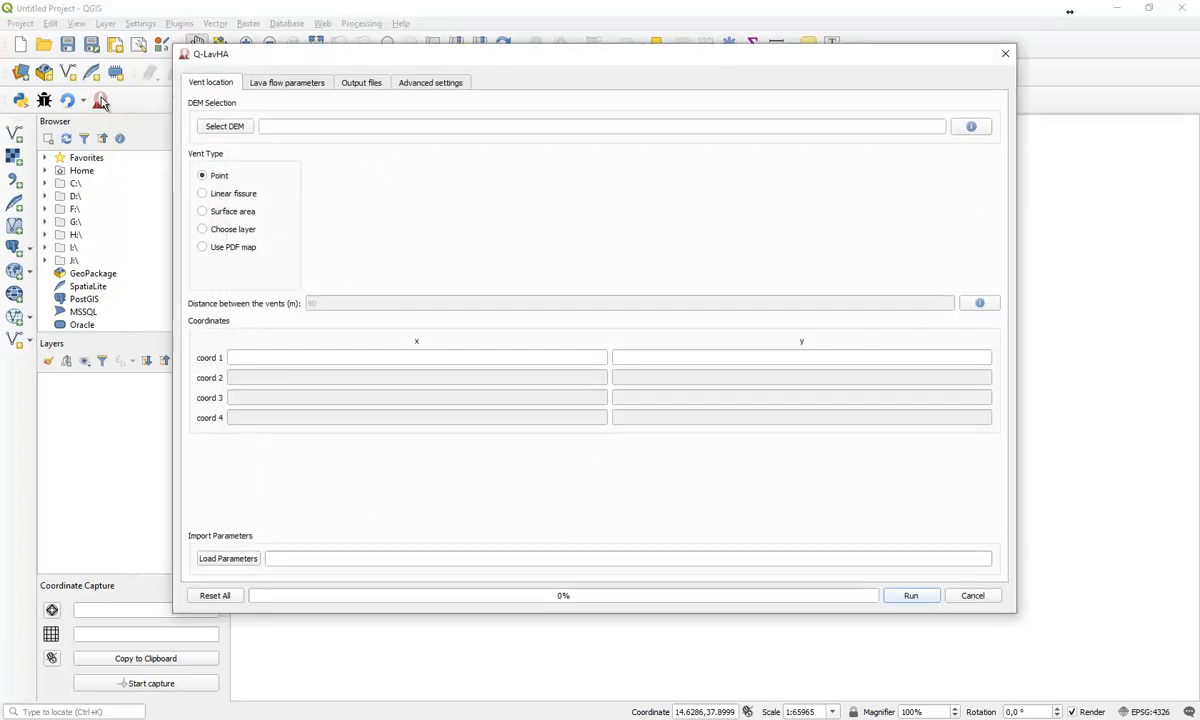